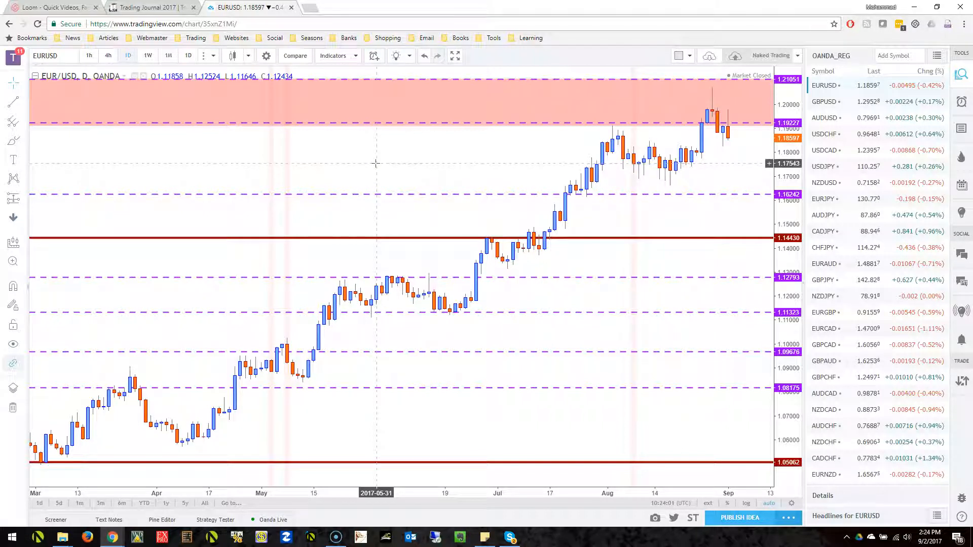
mouse_move(372, 165)
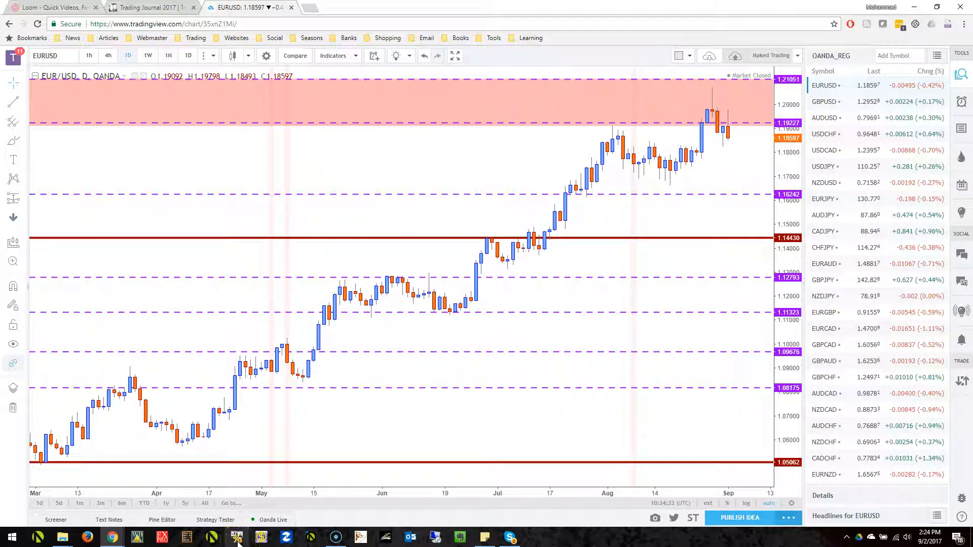
mouse_move(308, 204)
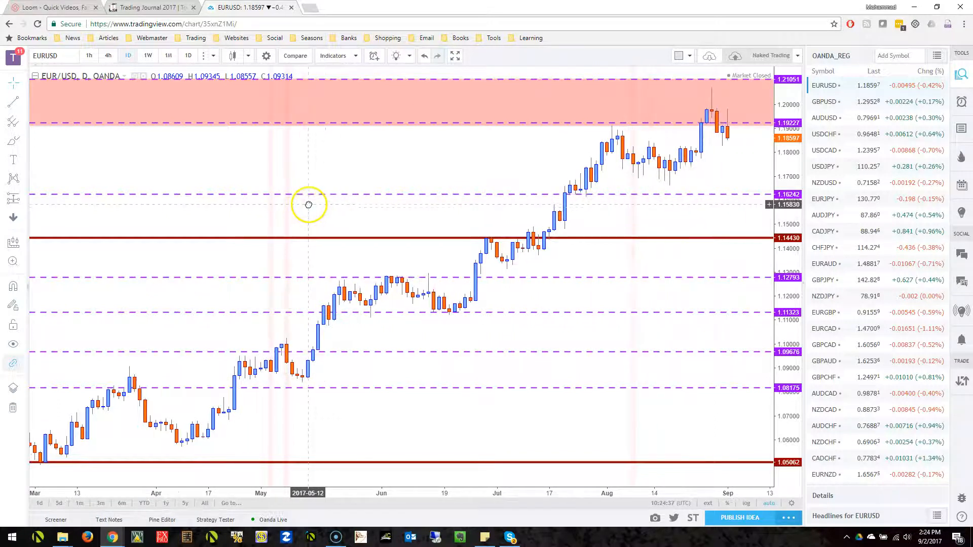
mouse_move(309, 204)
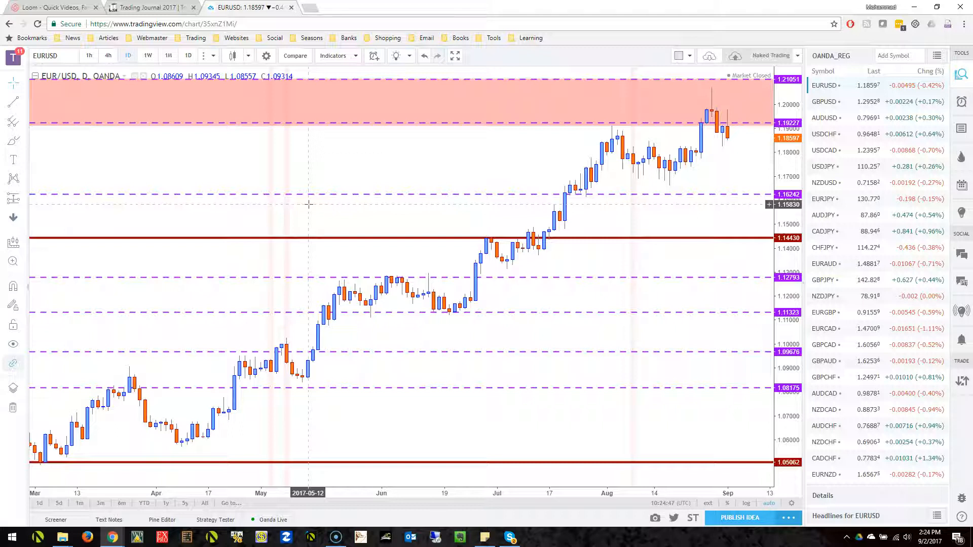
mouse_move(225, 141)
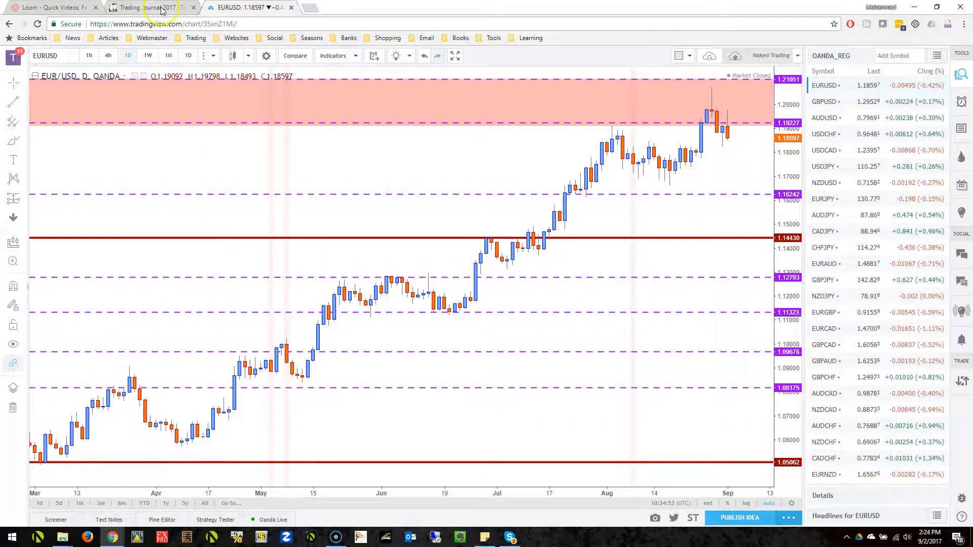
Step: Switch to the Trading Journal 2017 browser tab showing the Trello board
left_click(149, 7)
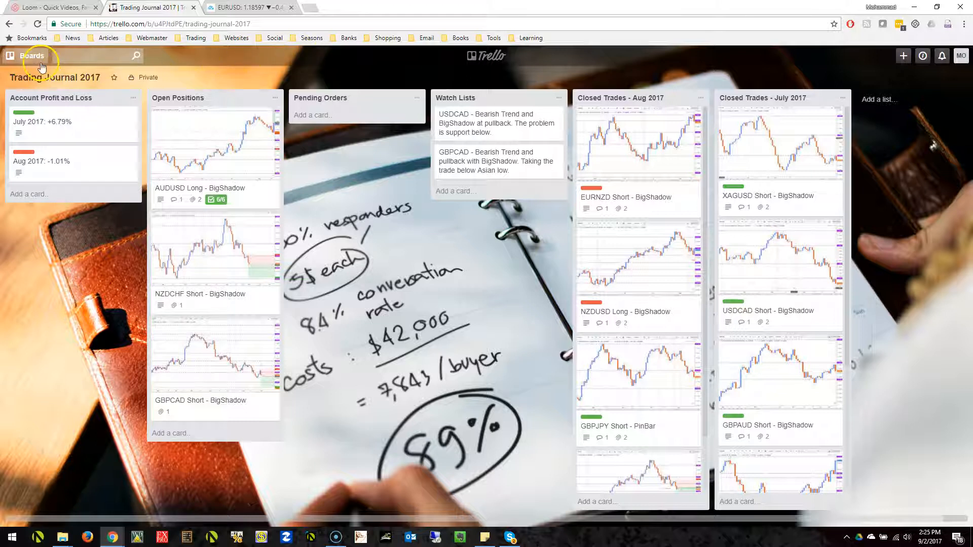
Step: Open the Stock Trading Journal board from Recent Boards, then reopen the Boards menu
left_click(31, 55)
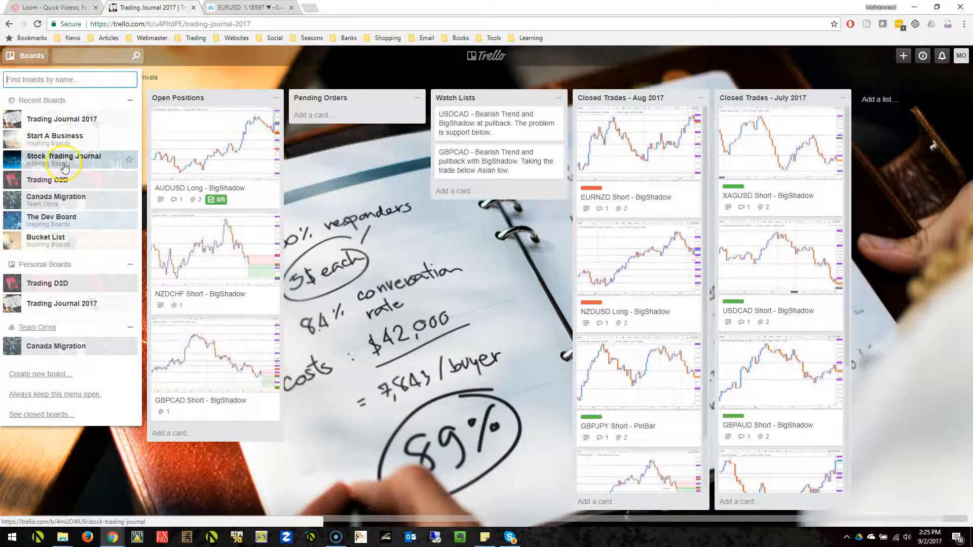
left_click(65, 155)
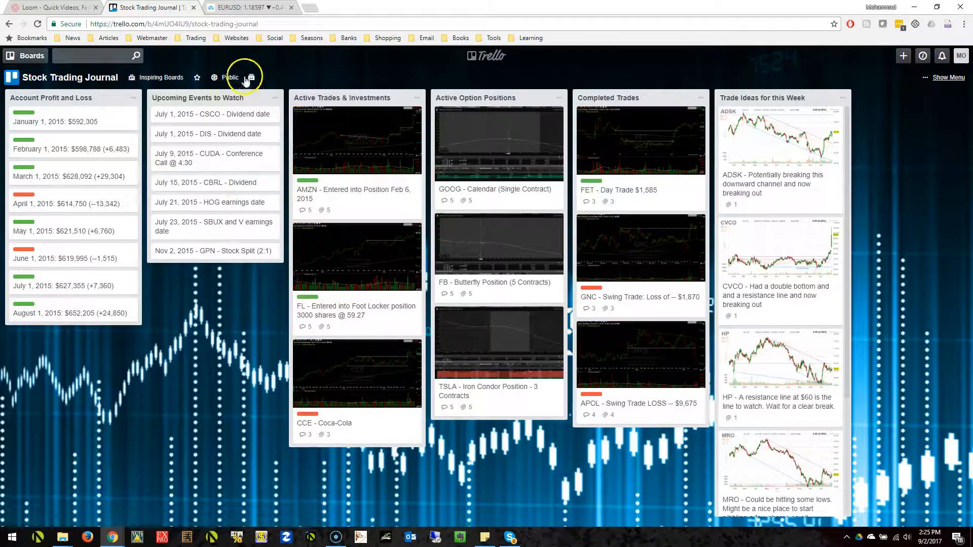
mouse_move(229, 69)
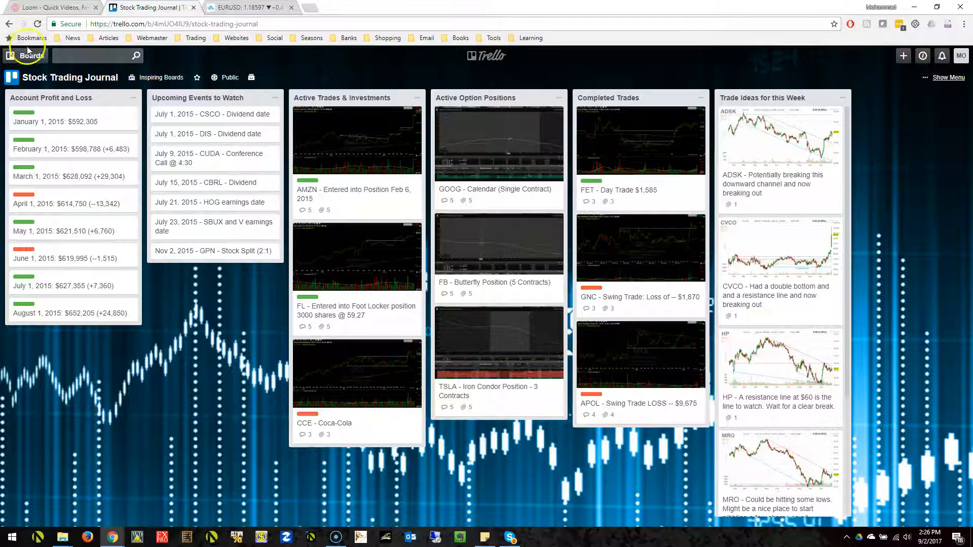
left_click(30, 55)
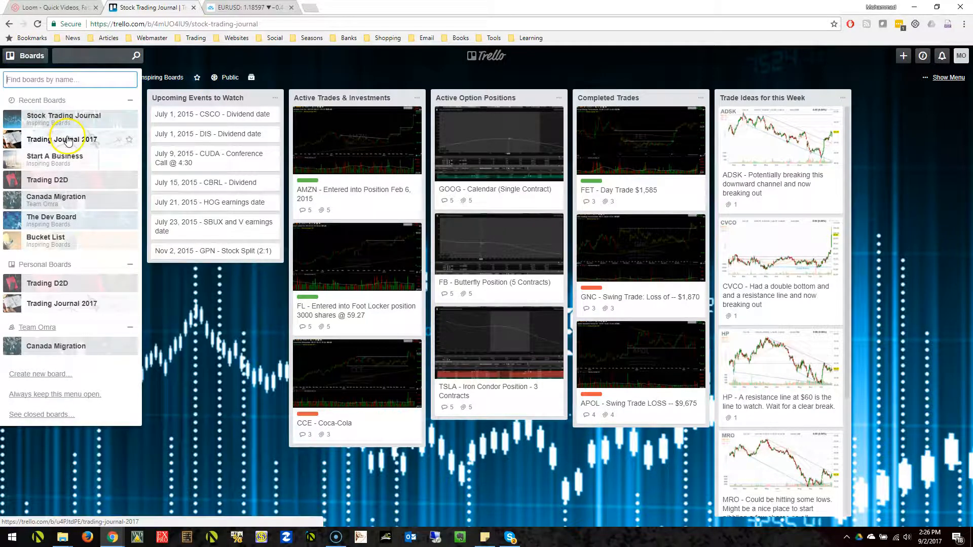
Step: Return to Trading Journal 2017 and review, then close, the AUDUSD Long - BigShadow card
left_click(62, 139)
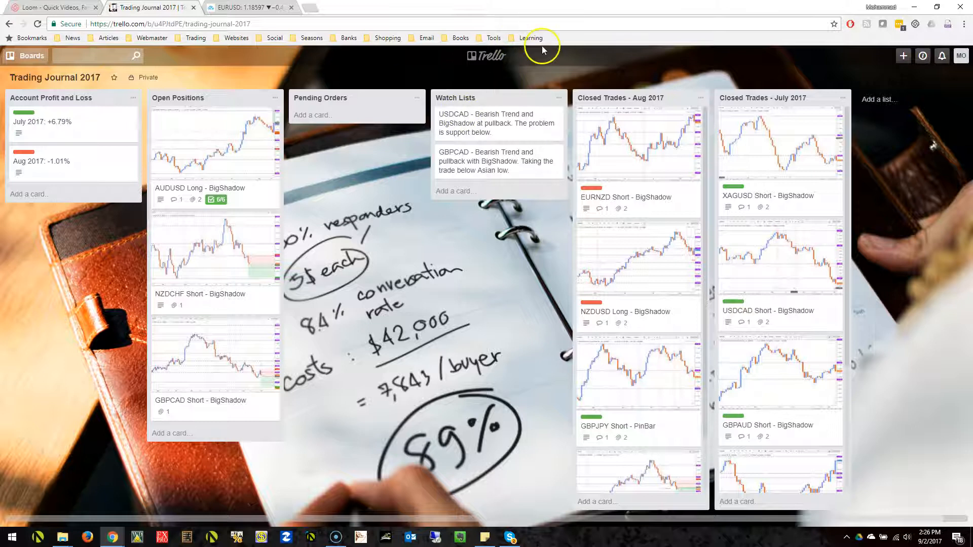
mouse_move(762, 157)
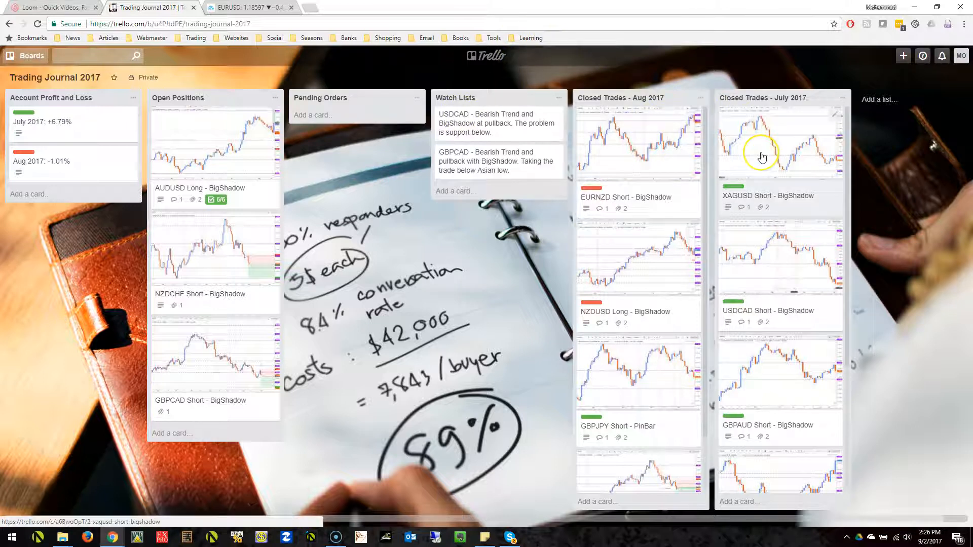
mouse_move(335, 70)
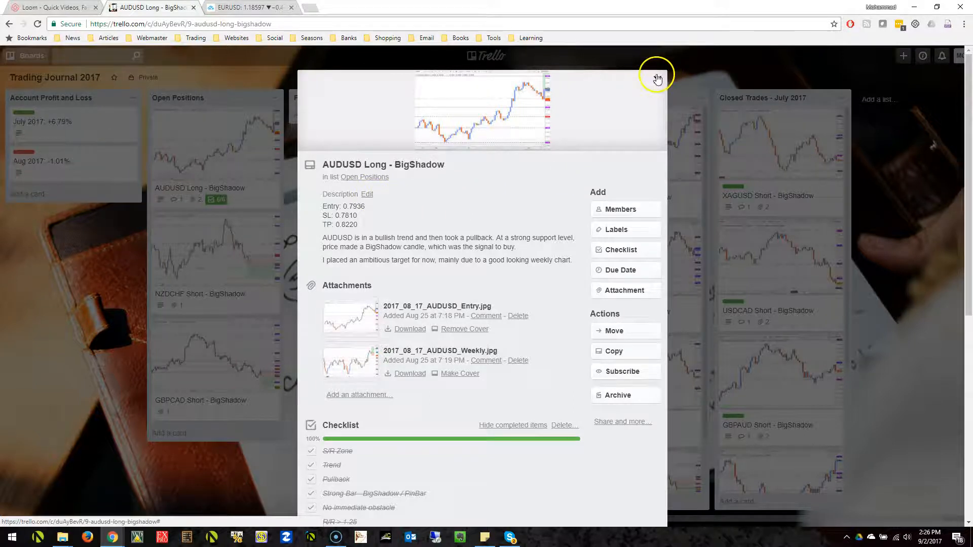
left_click(657, 79)
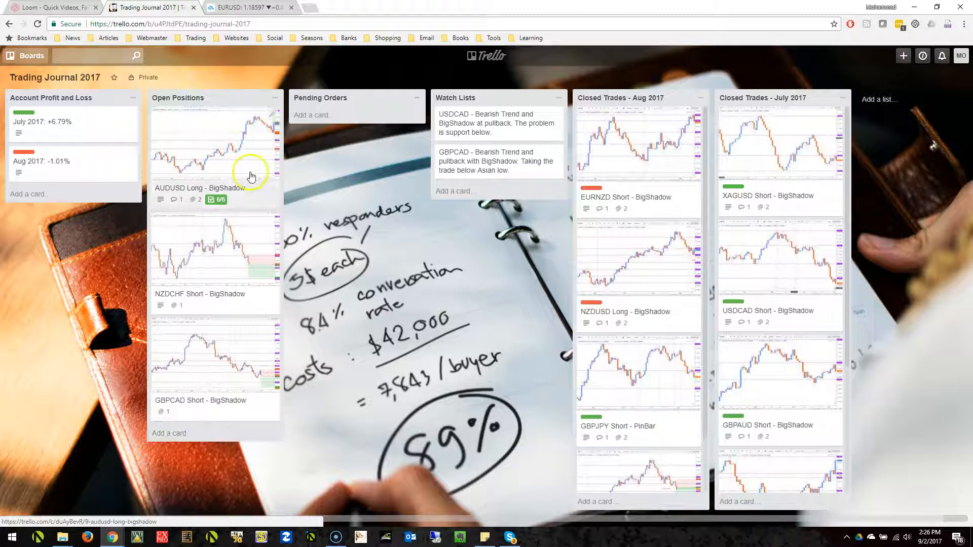
Step: Create the 'EURUSD Long - BigShadow' card in Open Positions and start its description
left_click(169, 433)
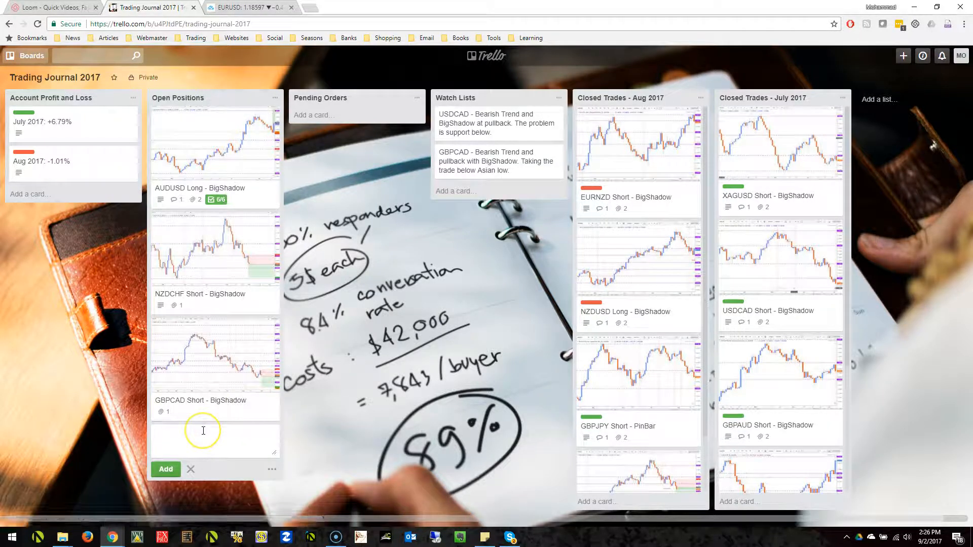
type("EURUSD -")
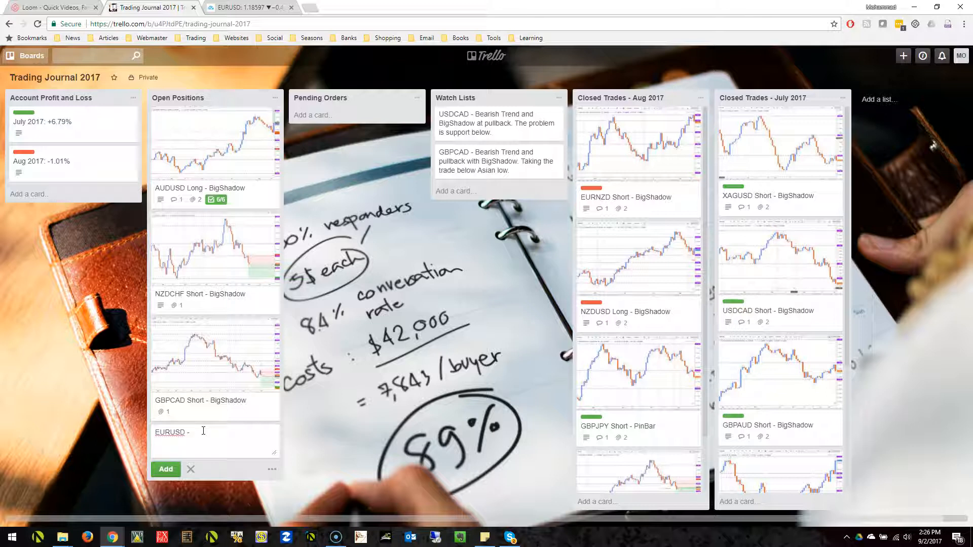
type("Lo")
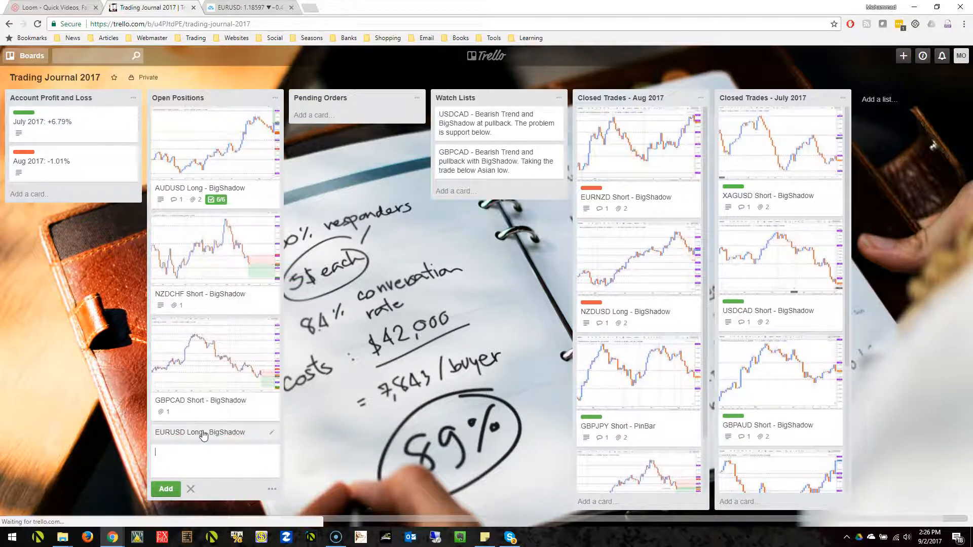
left_click(200, 432)
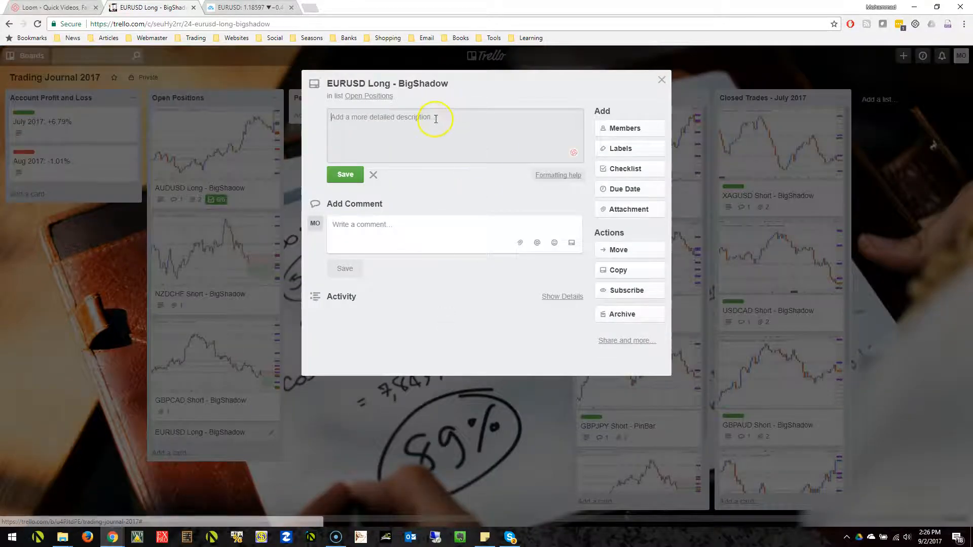
type("Entry")
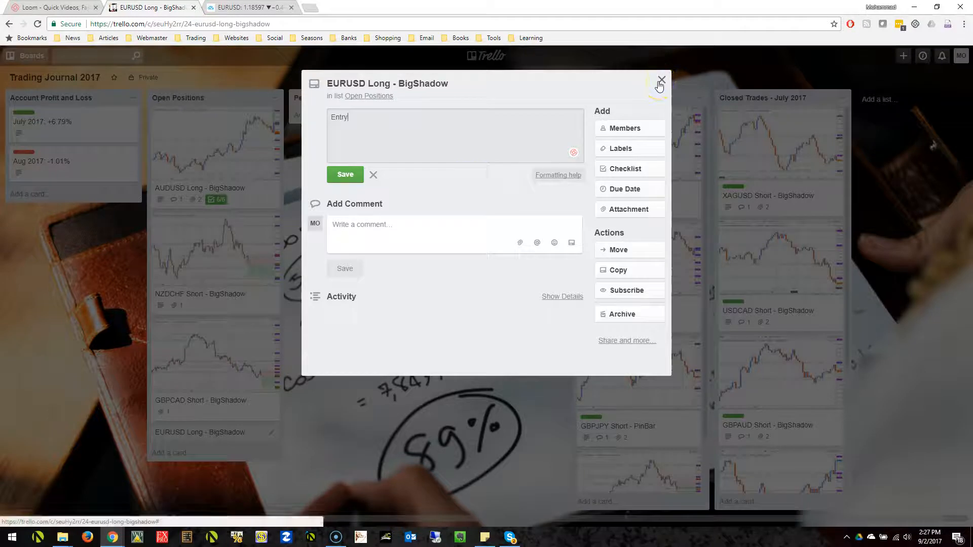
left_click(661, 80)
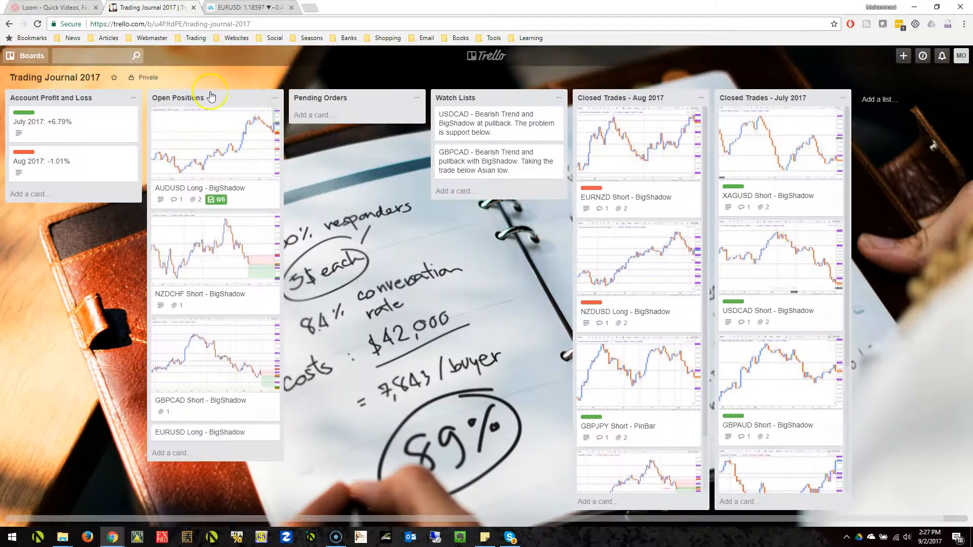
Step: Open the AUDUSD Long - BigShadow card and scroll through its attachments, checklist and activity
left_click(199, 188)
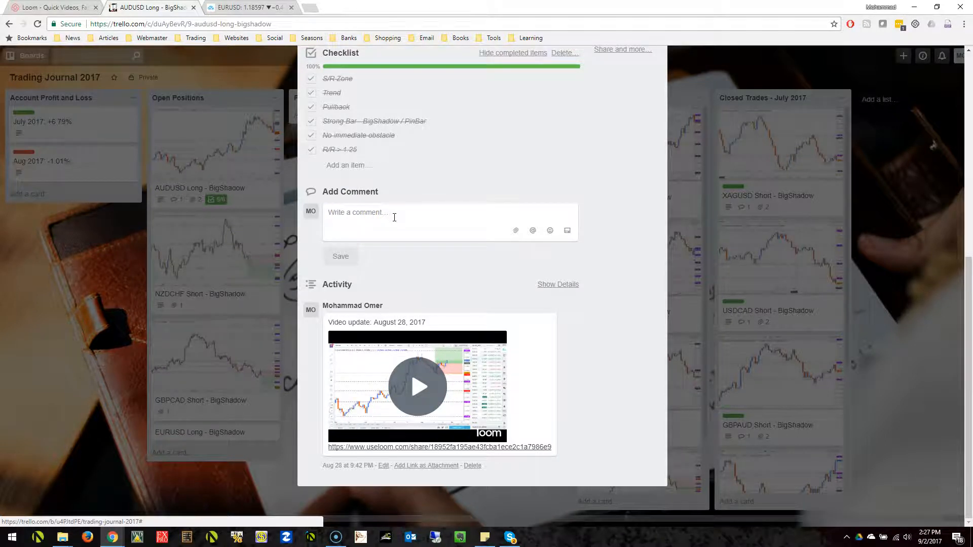
scroll("up", 3)
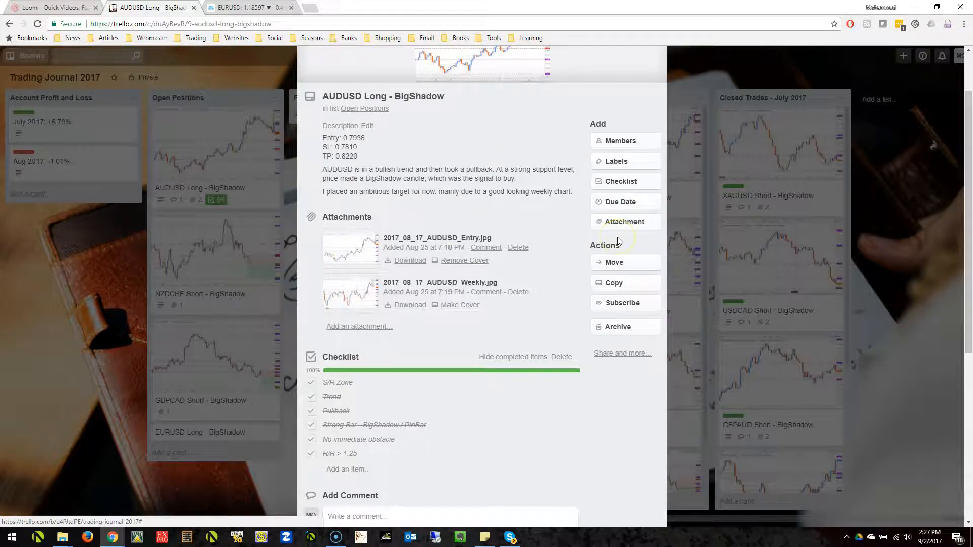
scroll("down", 3)
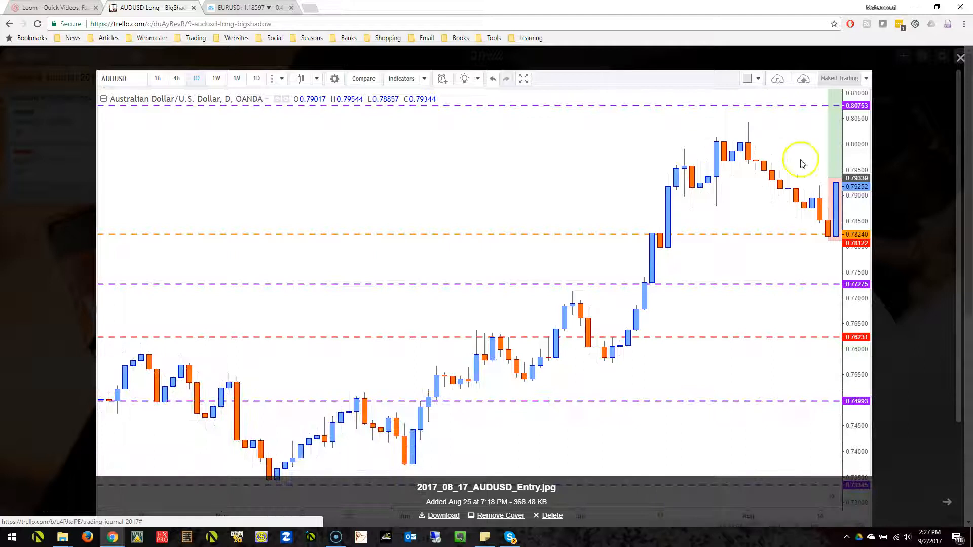
mouse_move(831, 257)
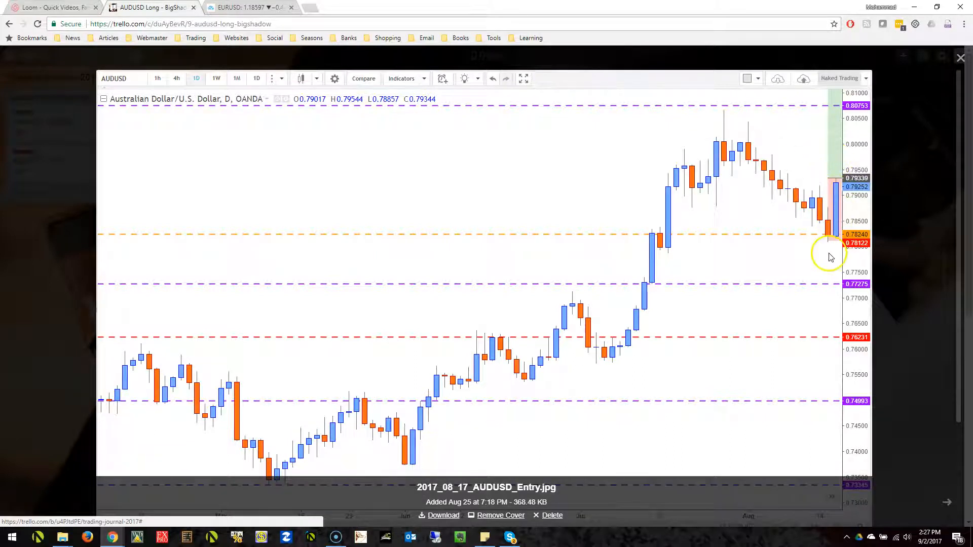
mouse_move(889, 147)
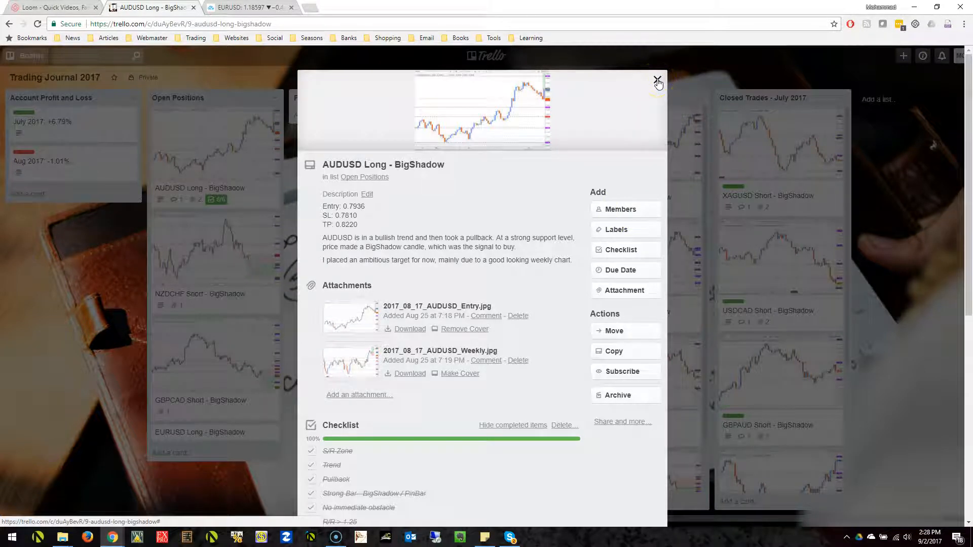
Step: Close the AUDUSD Long - BigShadow card dialog
left_click(657, 82)
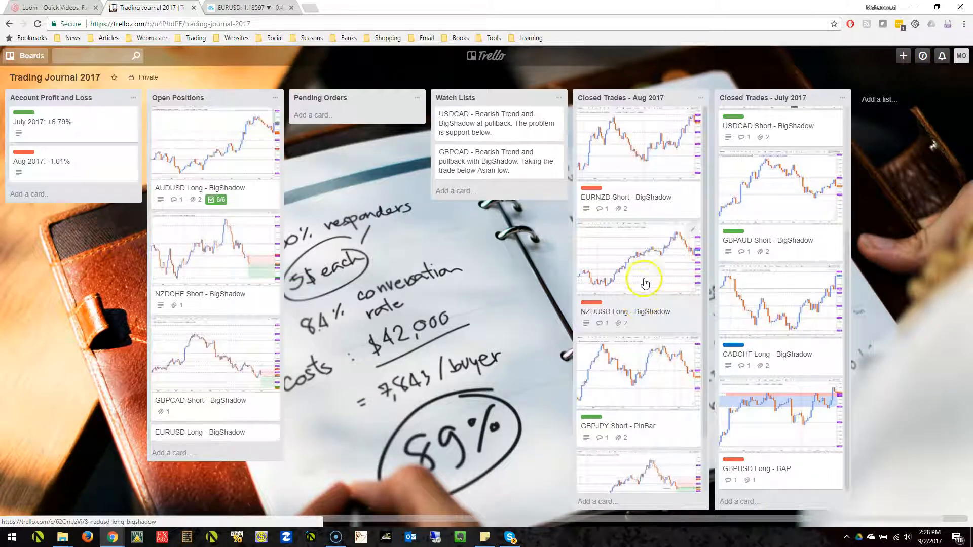
left_click(644, 280)
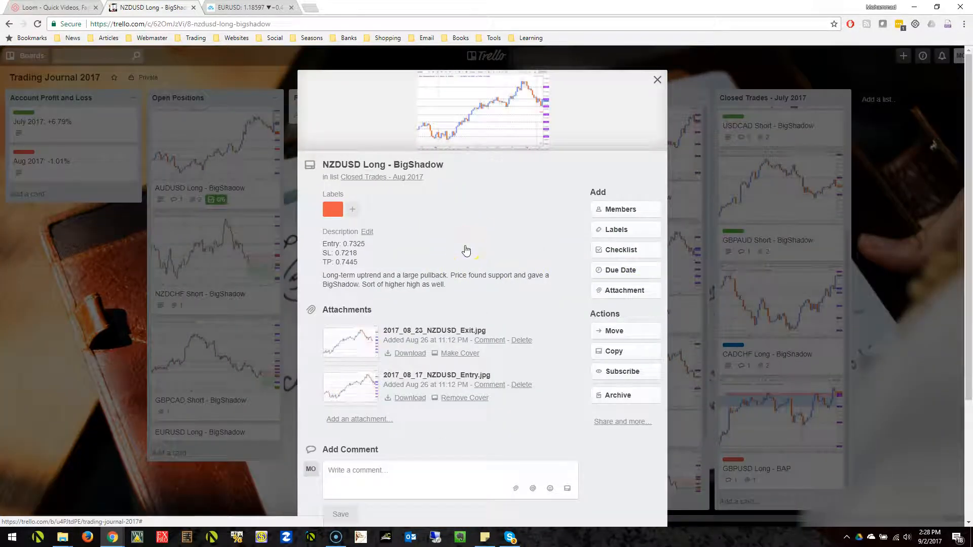
mouse_move(349, 387)
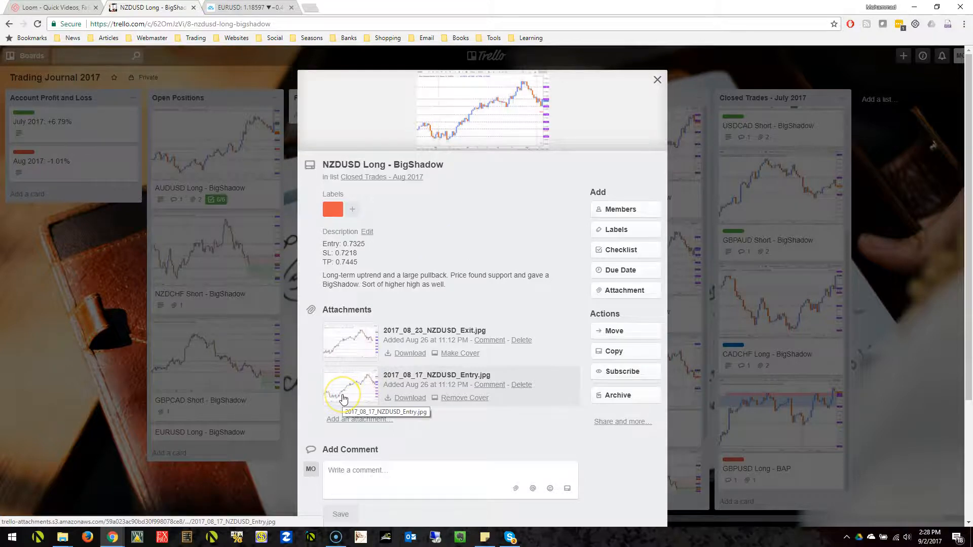
left_click(350, 389)
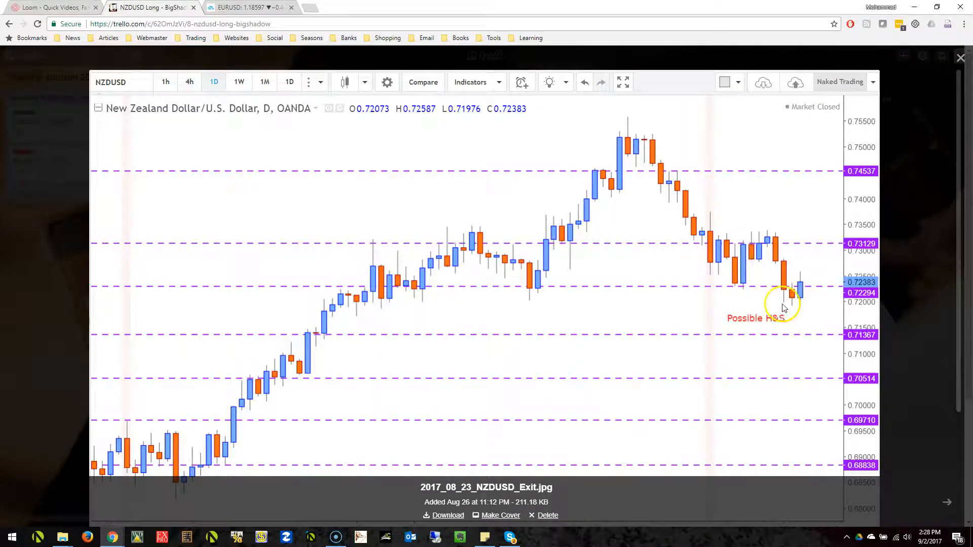
mouse_move(890, 281)
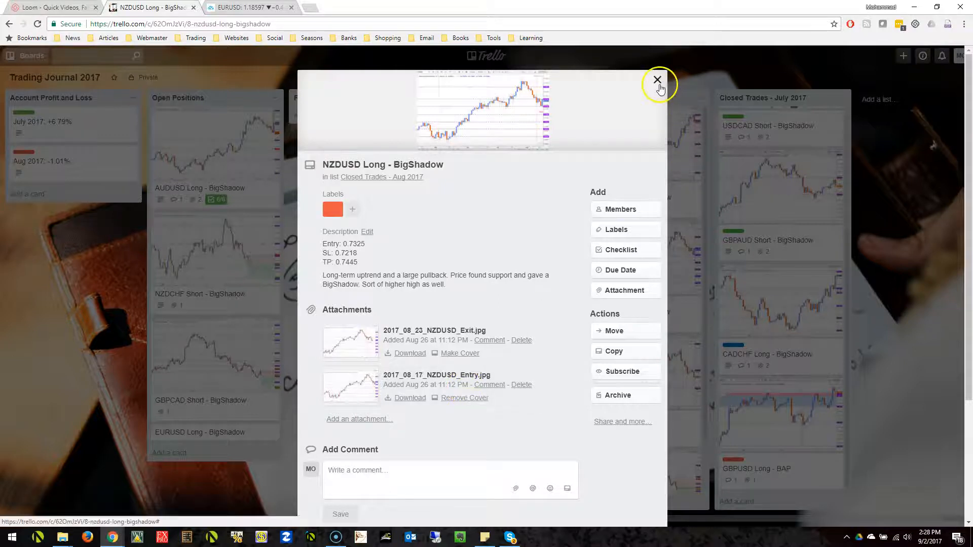
left_click(658, 80)
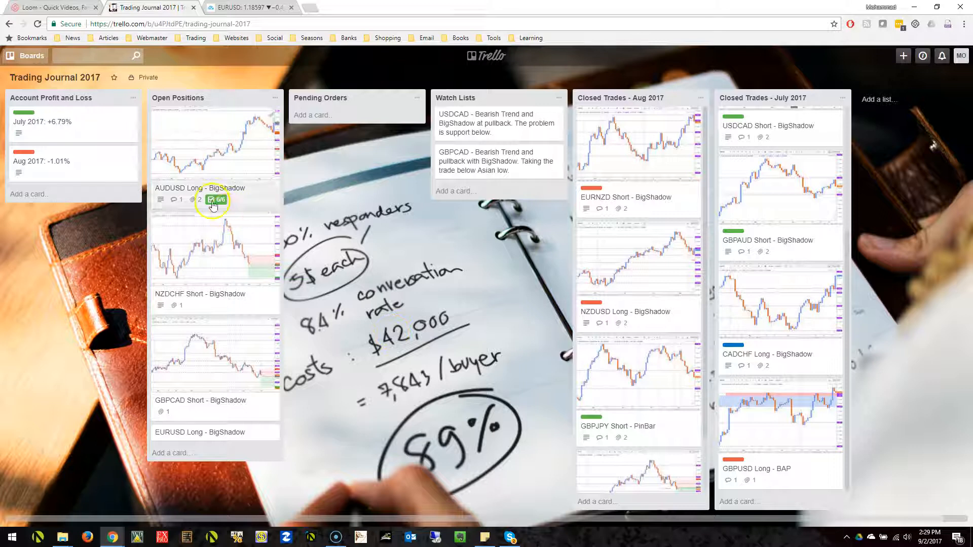
Step: Switch to the Loom tab showing My Videos
left_click(50, 7)
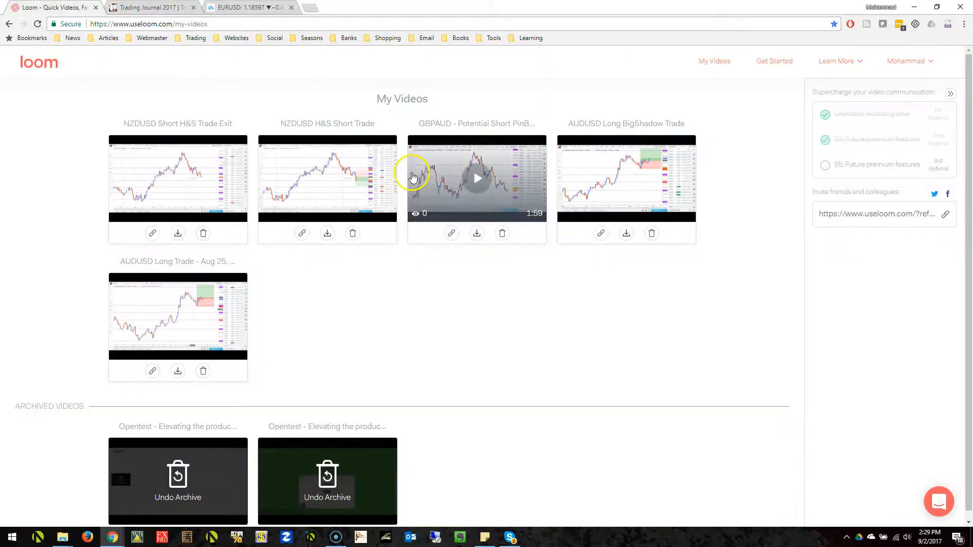
mouse_move(287, 97)
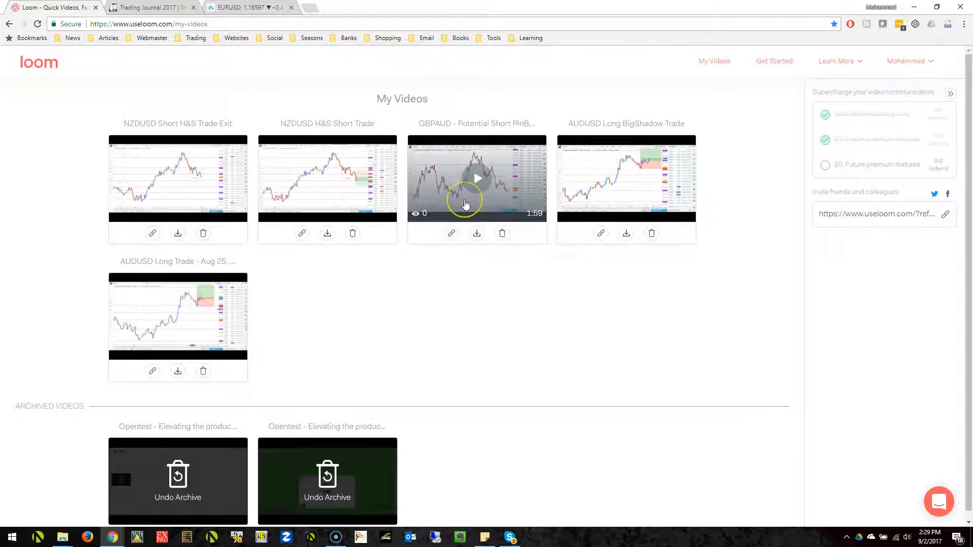
mouse_move(487, 196)
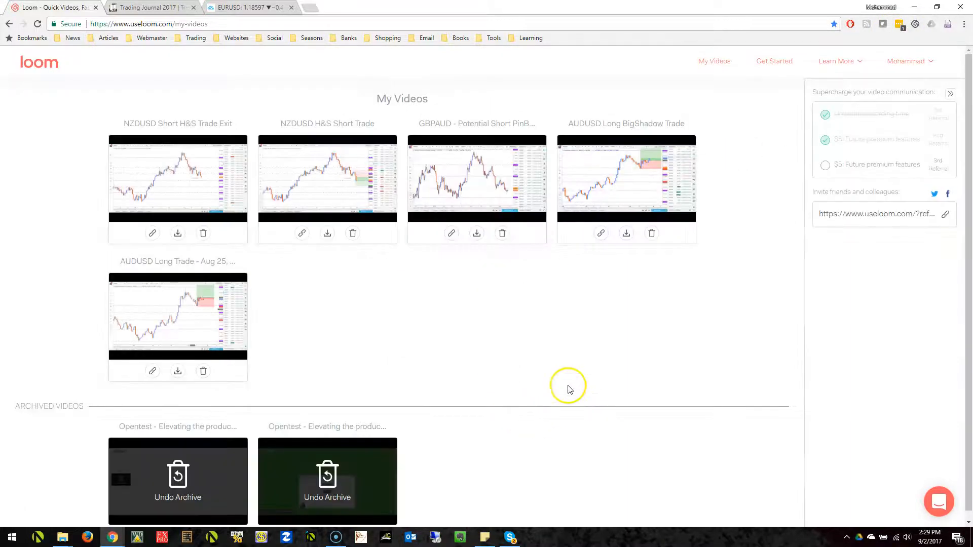
mouse_move(562, 370)
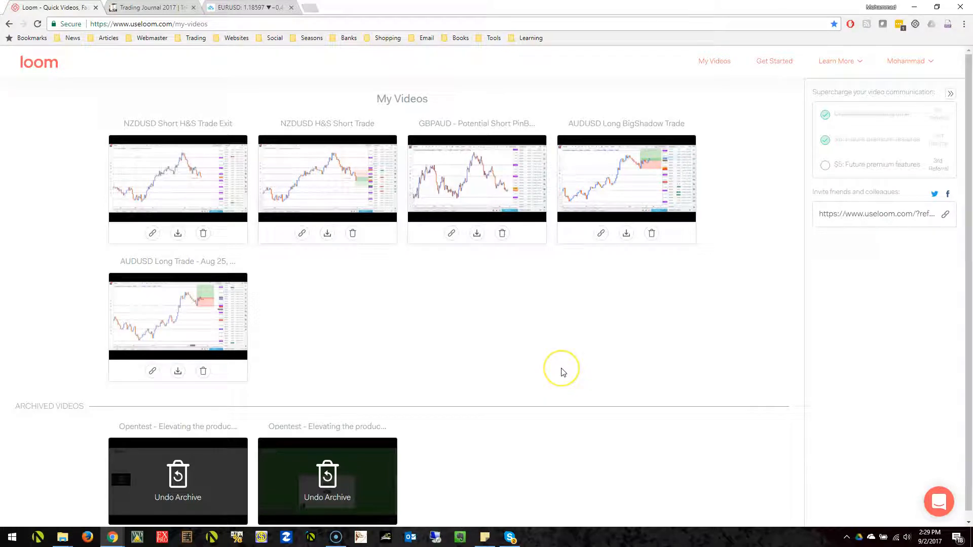
mouse_move(563, 372)
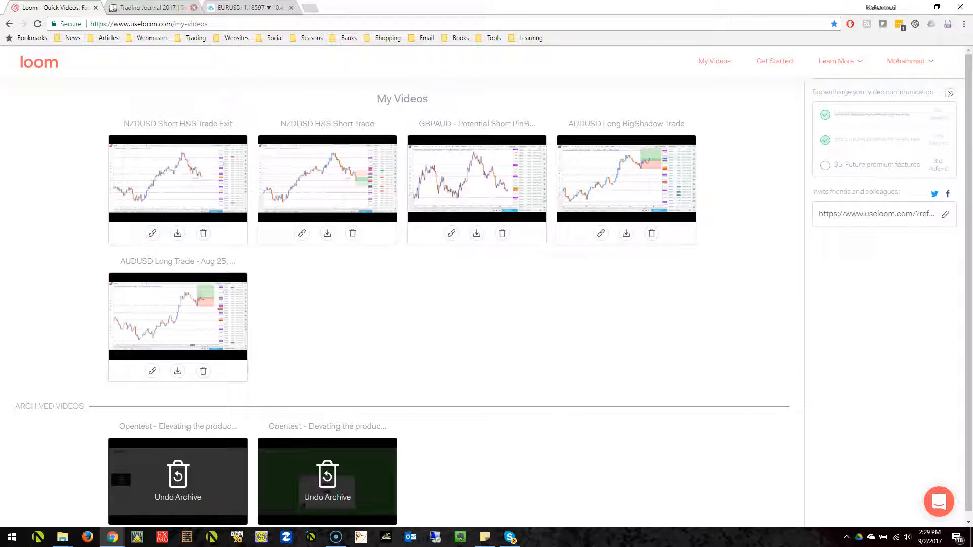
Step: Play and pause the AUDUSD Long card's embedded Loom video, then close the card
left_click(149, 7)
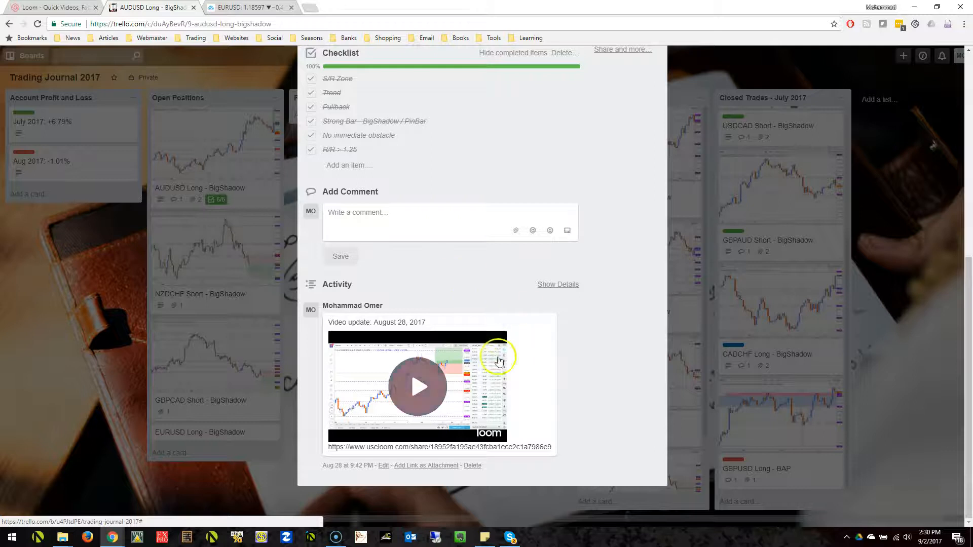
mouse_move(343, 412)
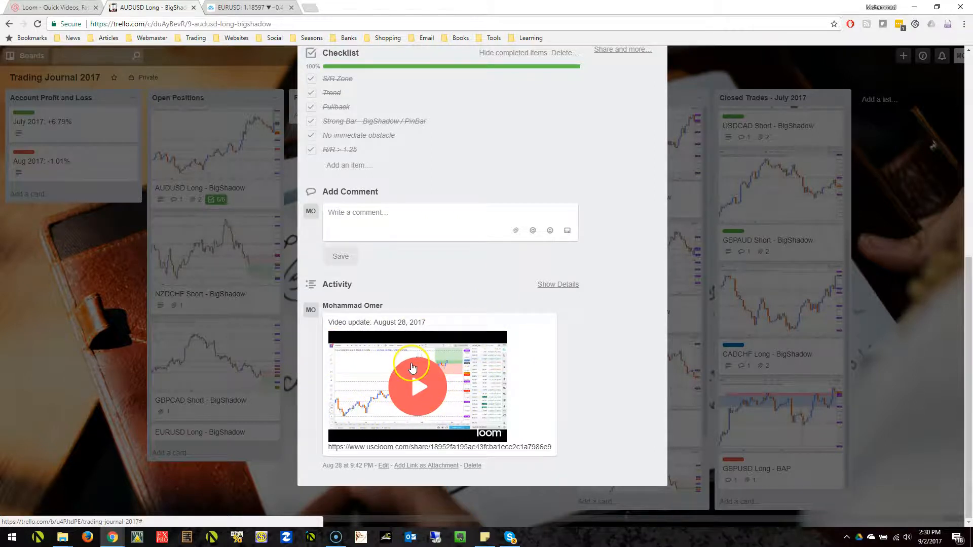
left_click(416, 386)
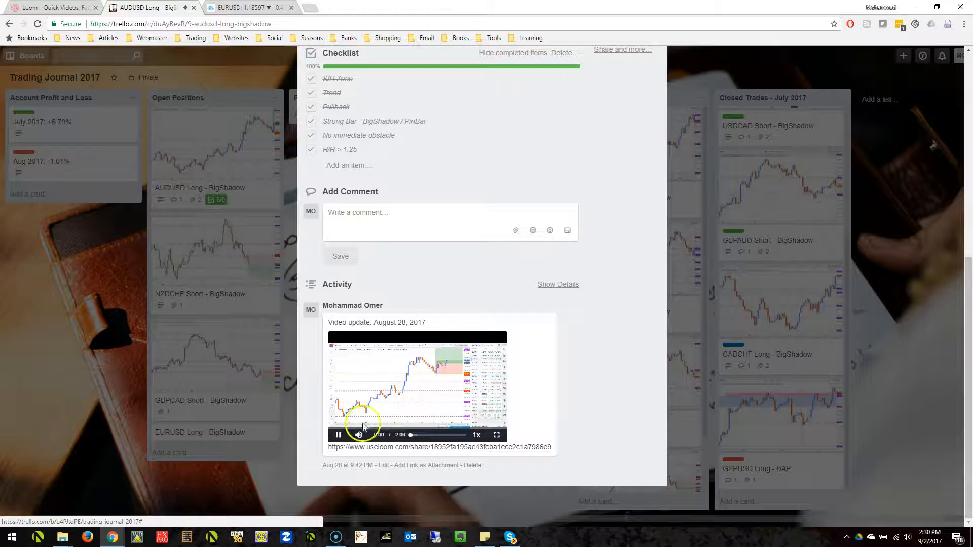
left_click(338, 435)
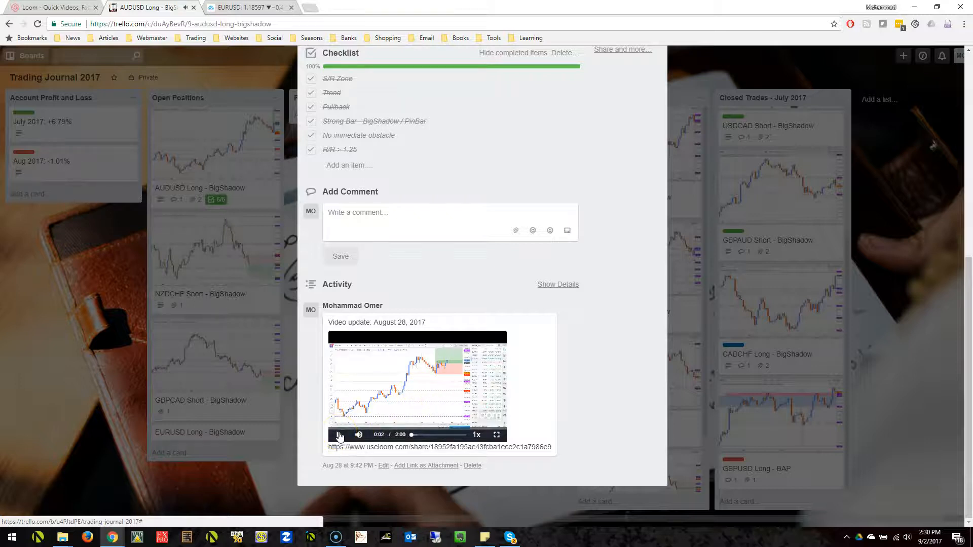
left_click(339, 434)
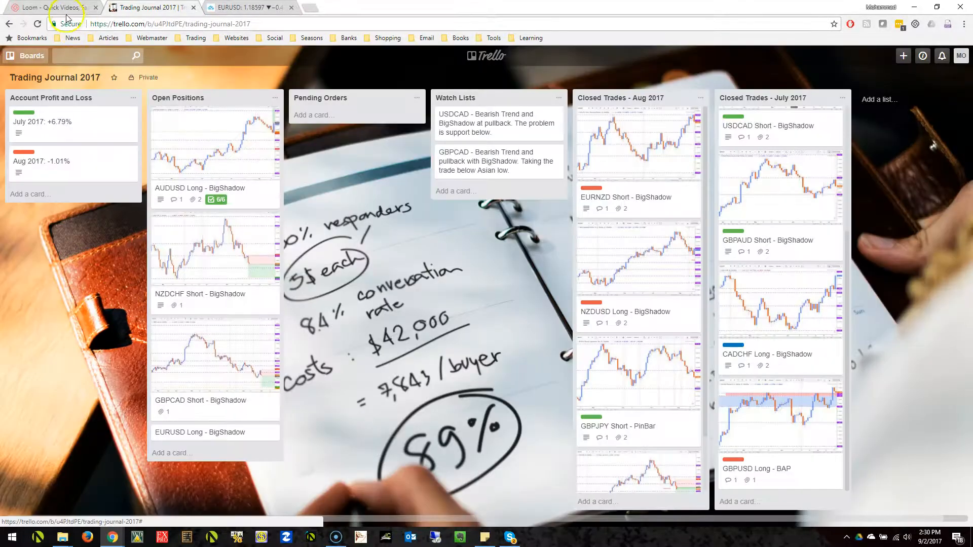
Step: Switch back to the Loom My Videos tab
left_click(50, 6)
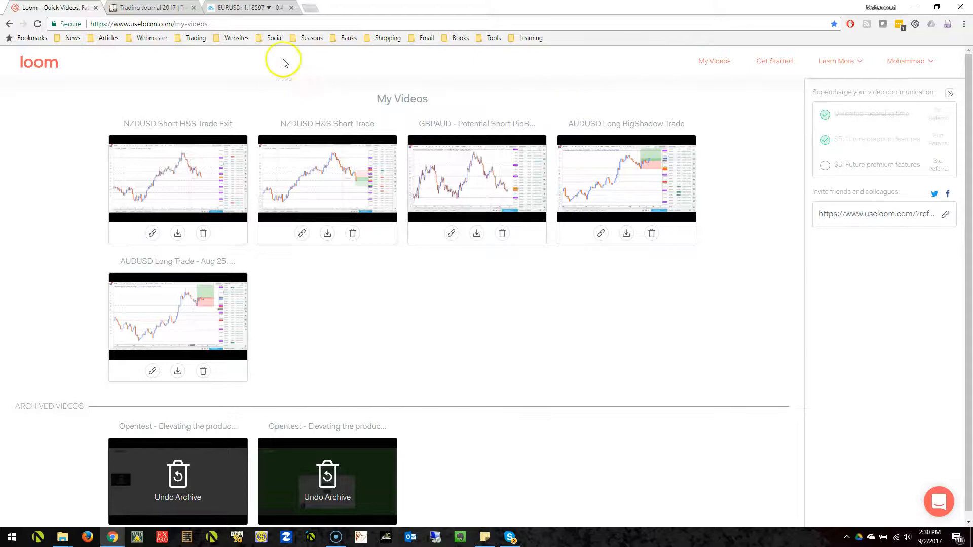
mouse_move(152, 7)
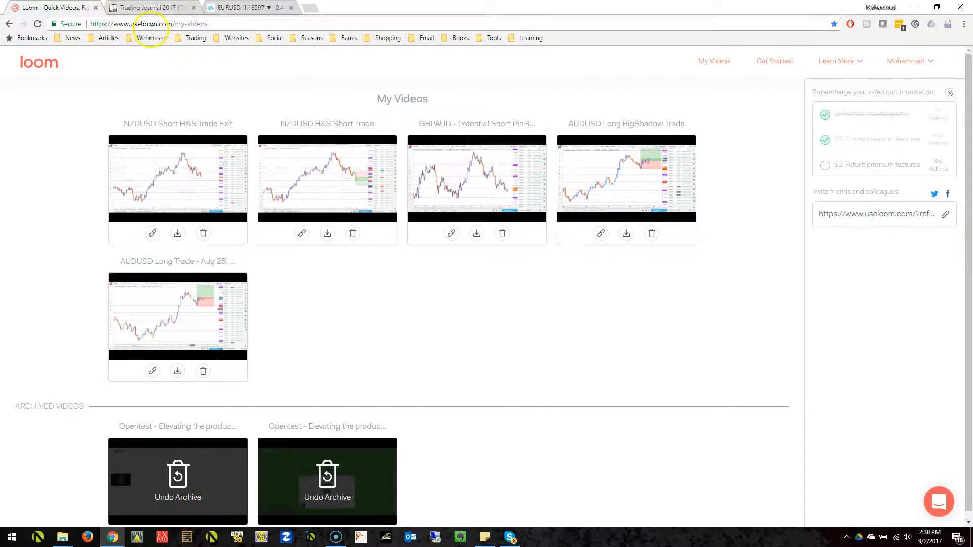
left_click(149, 7)
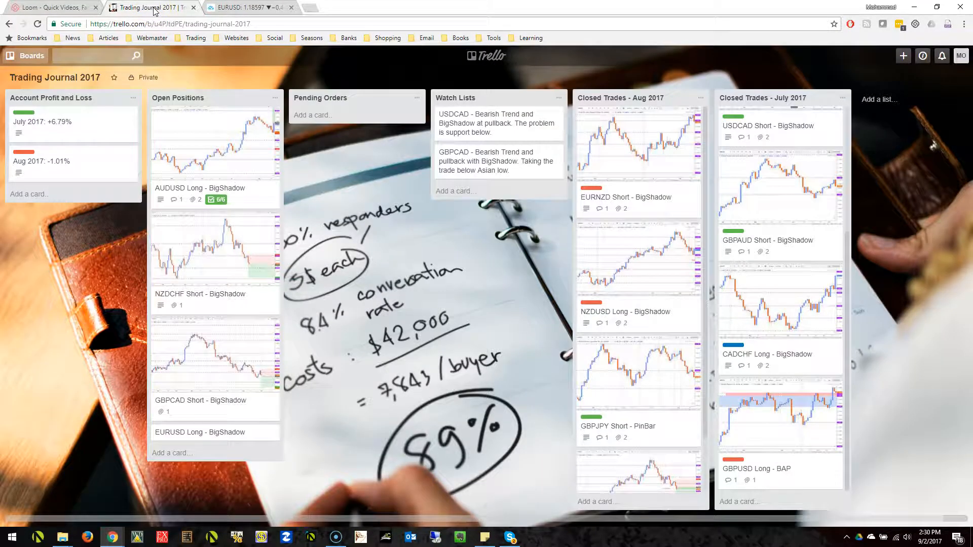
left_click(53, 7)
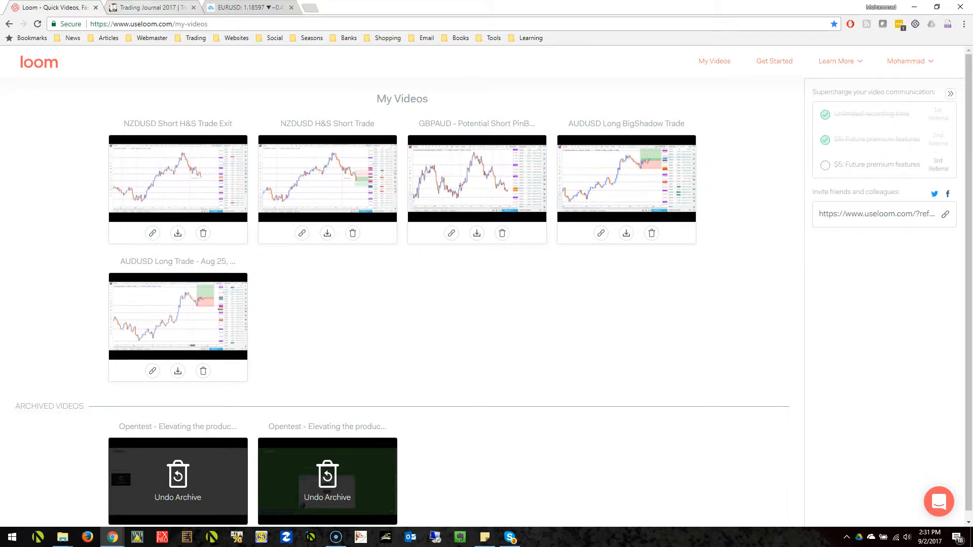
Step: Switch to the Trello tab with the Trading Journal 2017 board
left_click(149, 7)
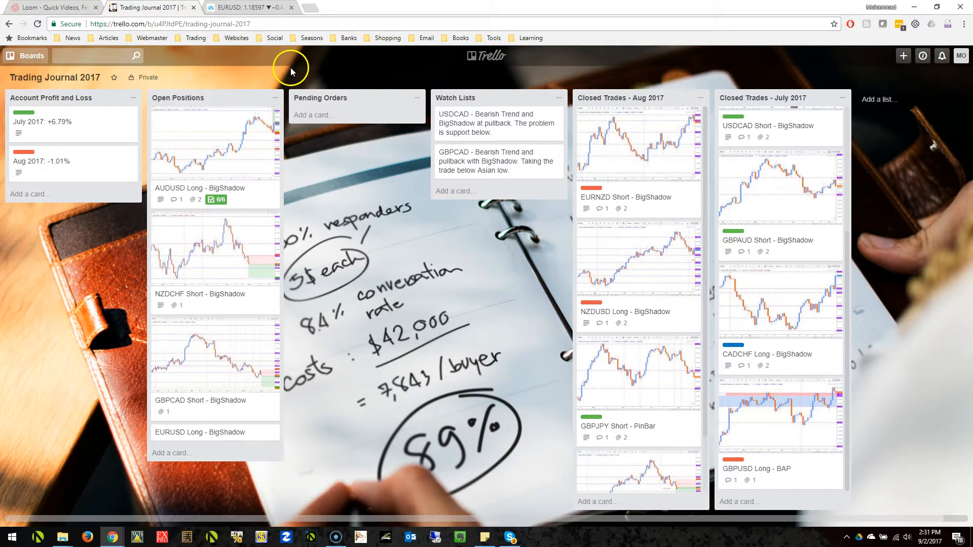
mouse_move(19, 375)
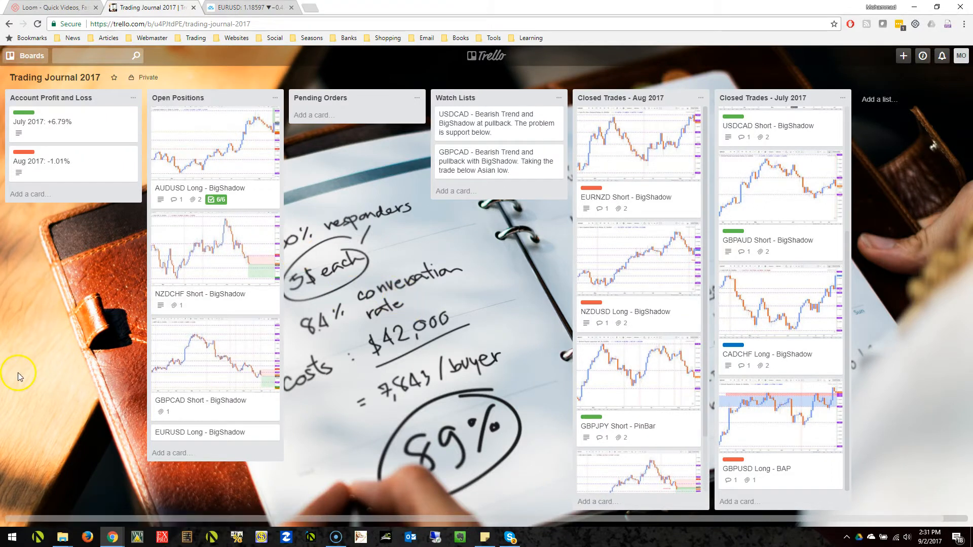